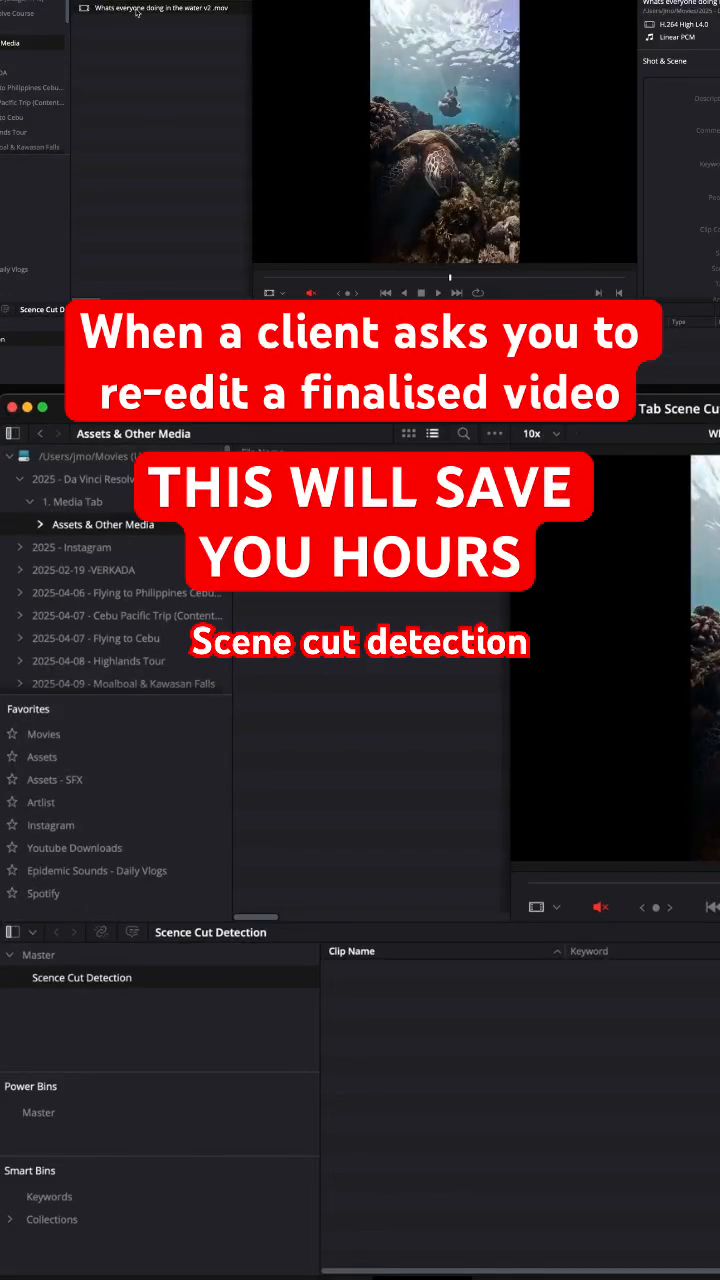
- Run Scene Cut Detection on the underwater clip, rerunning it after browsing the bins
right_click(371, 470)
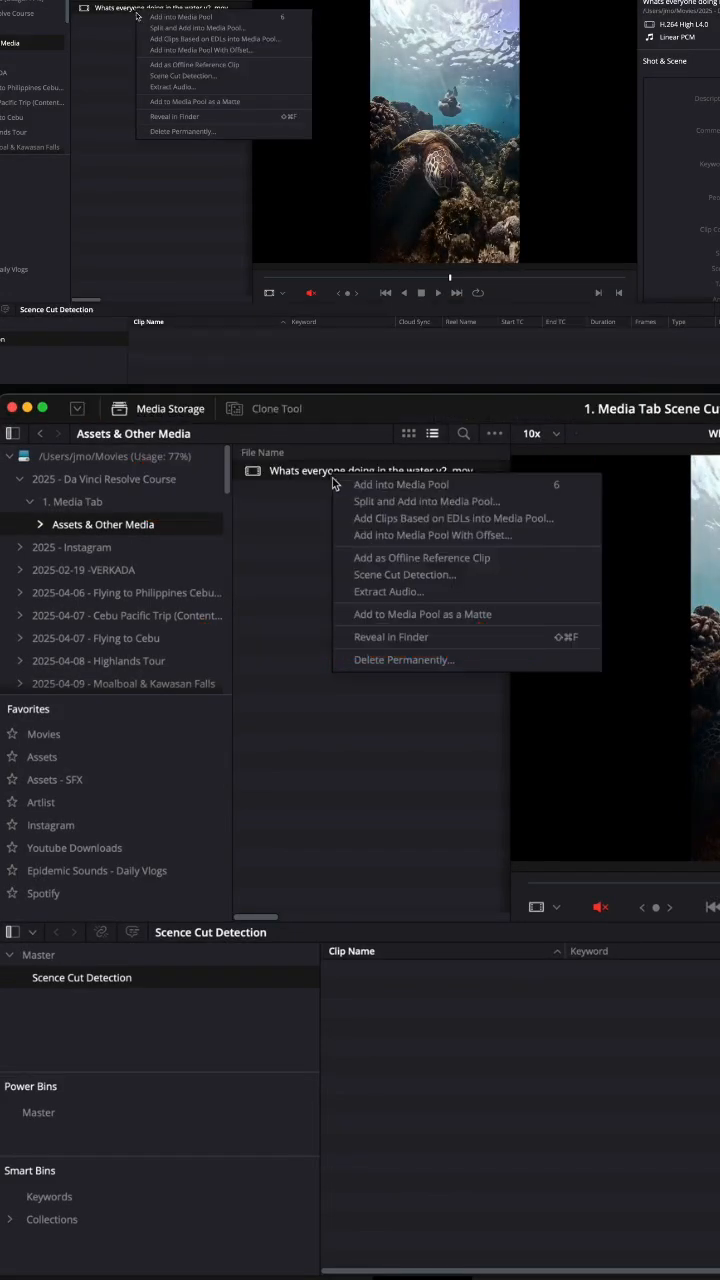
mouse_move(405, 574)
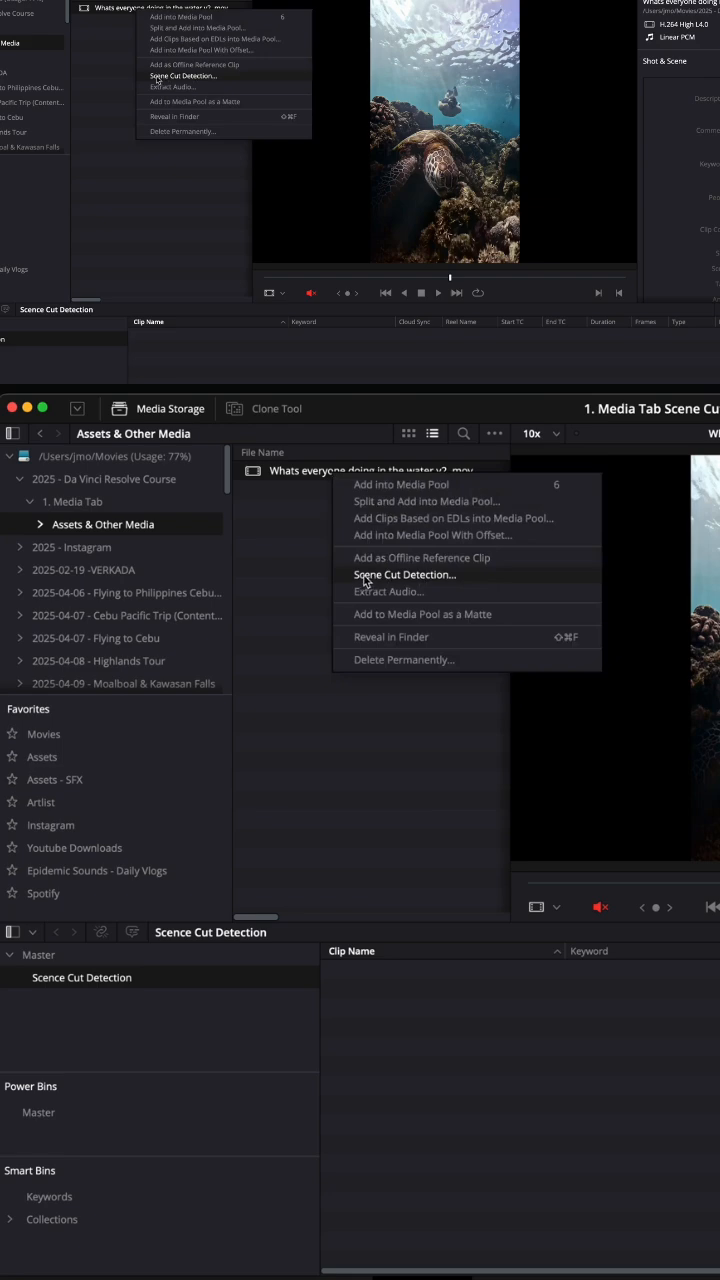
left_click(404, 574)
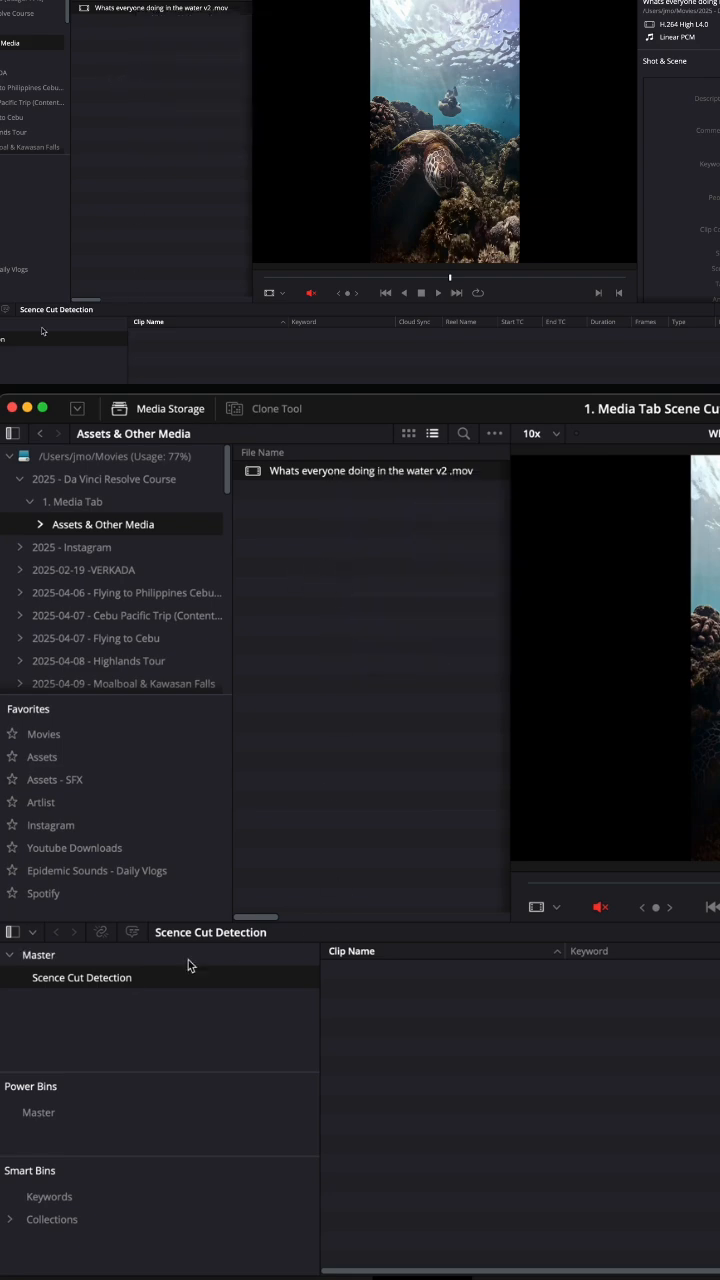
left_click(38, 955)
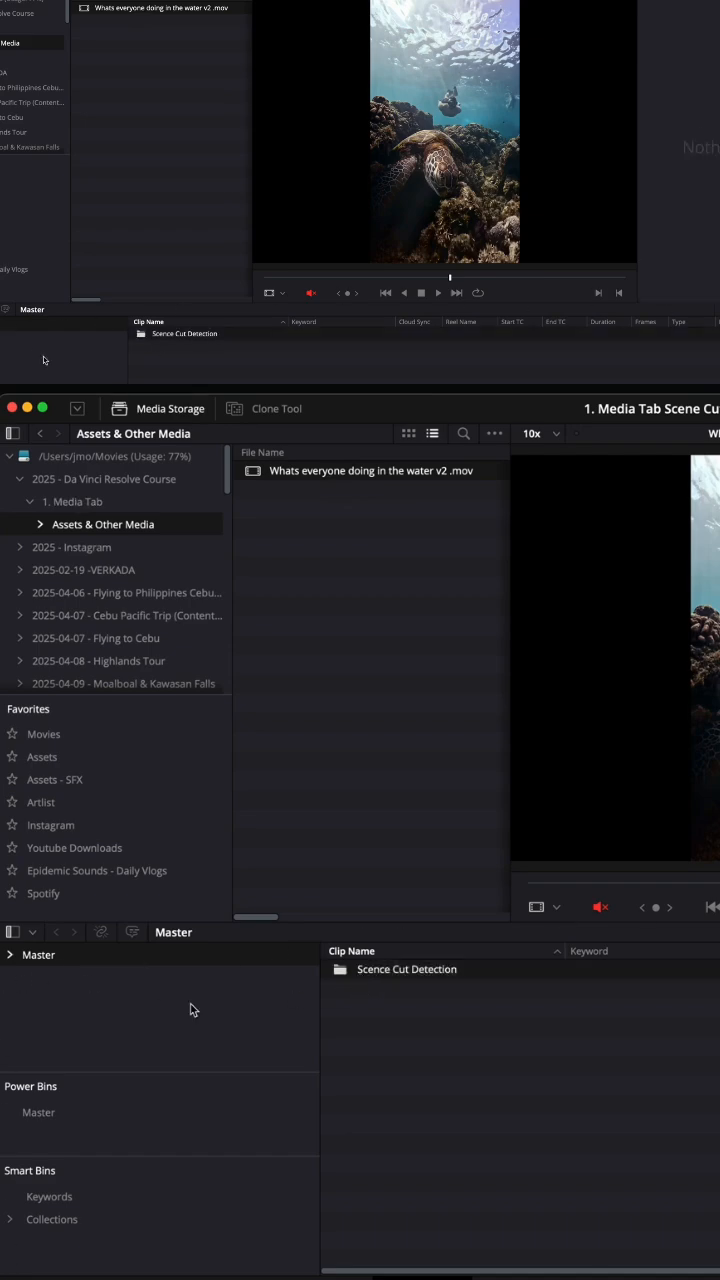
left_click(82, 977)
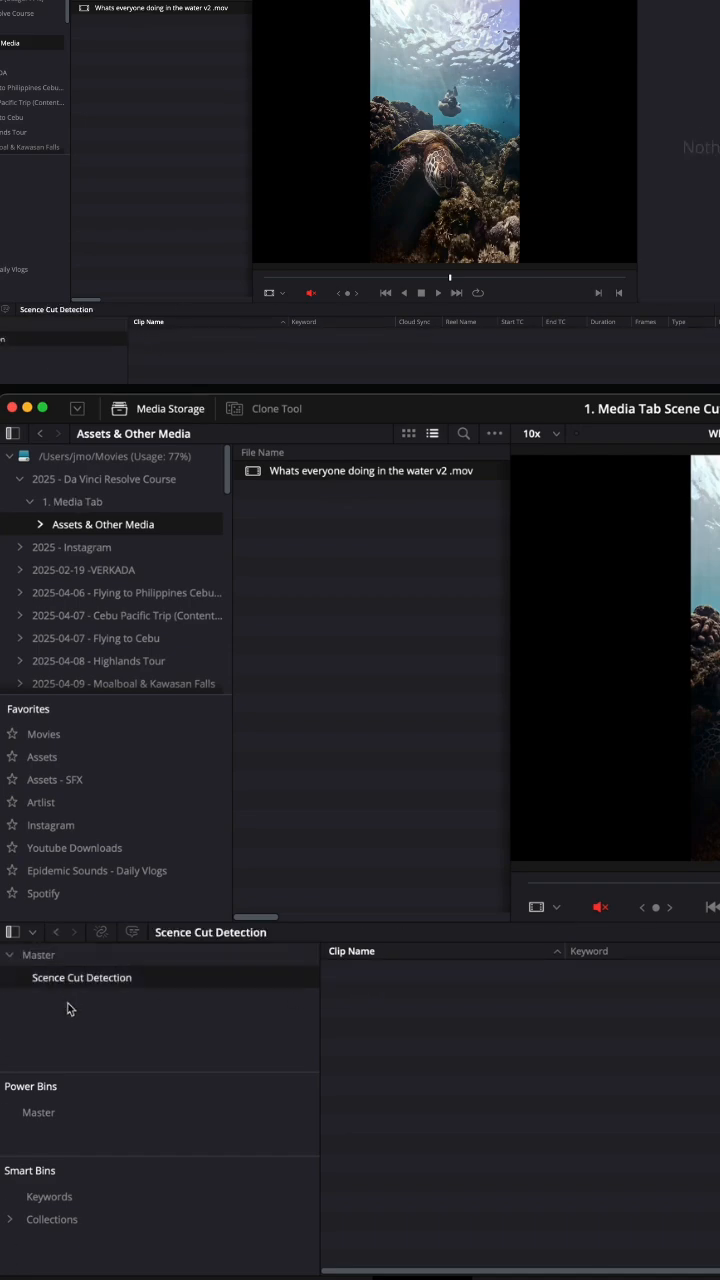
right_click(68, 1011)
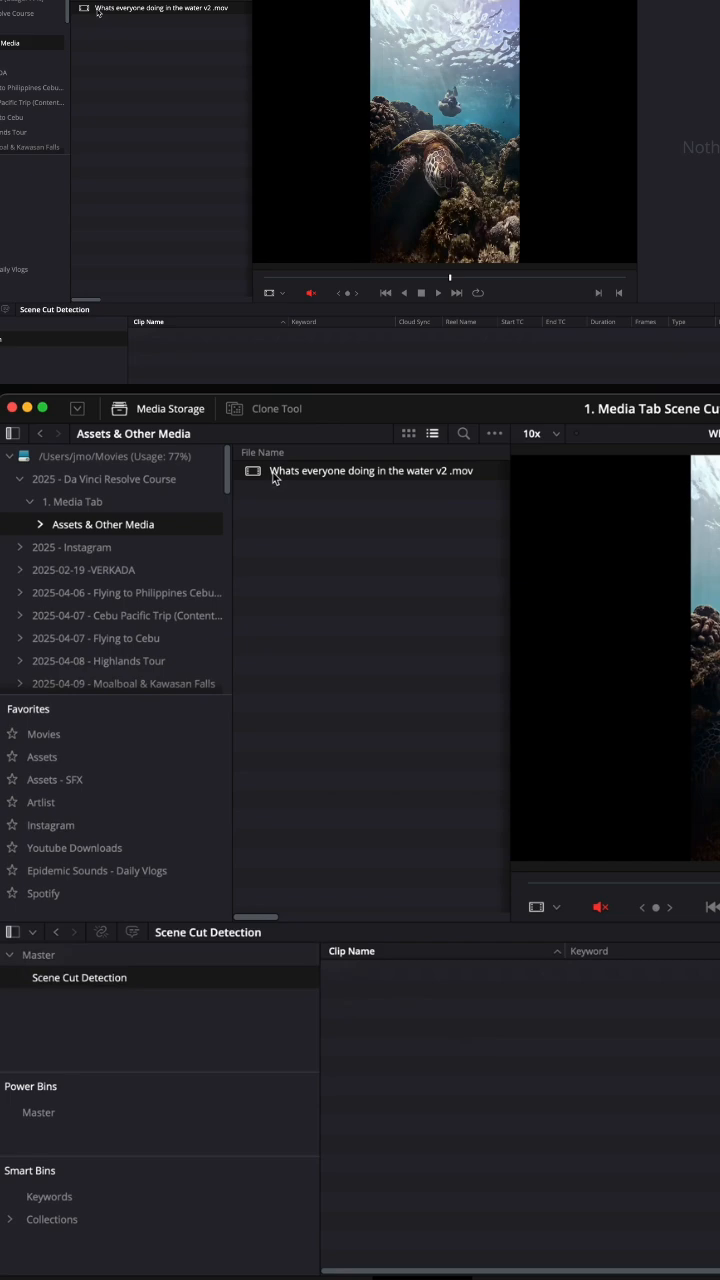
right_click(370, 470)
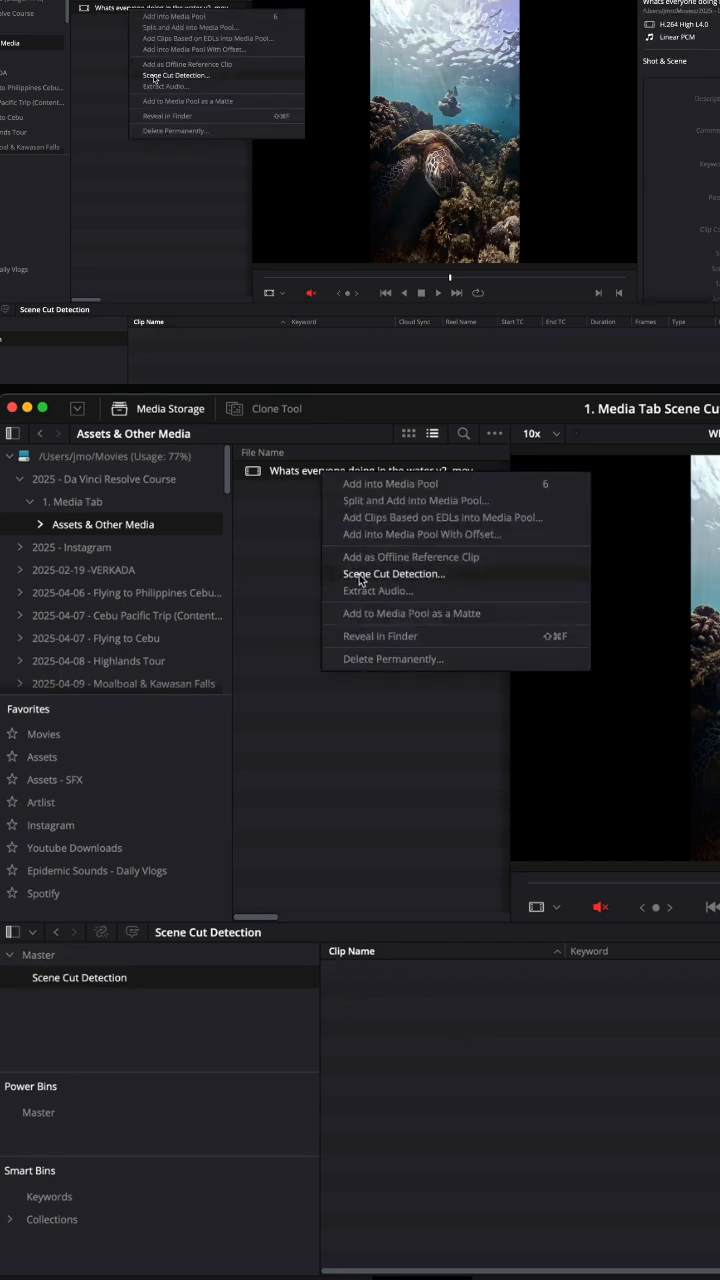
left_click(393, 573)
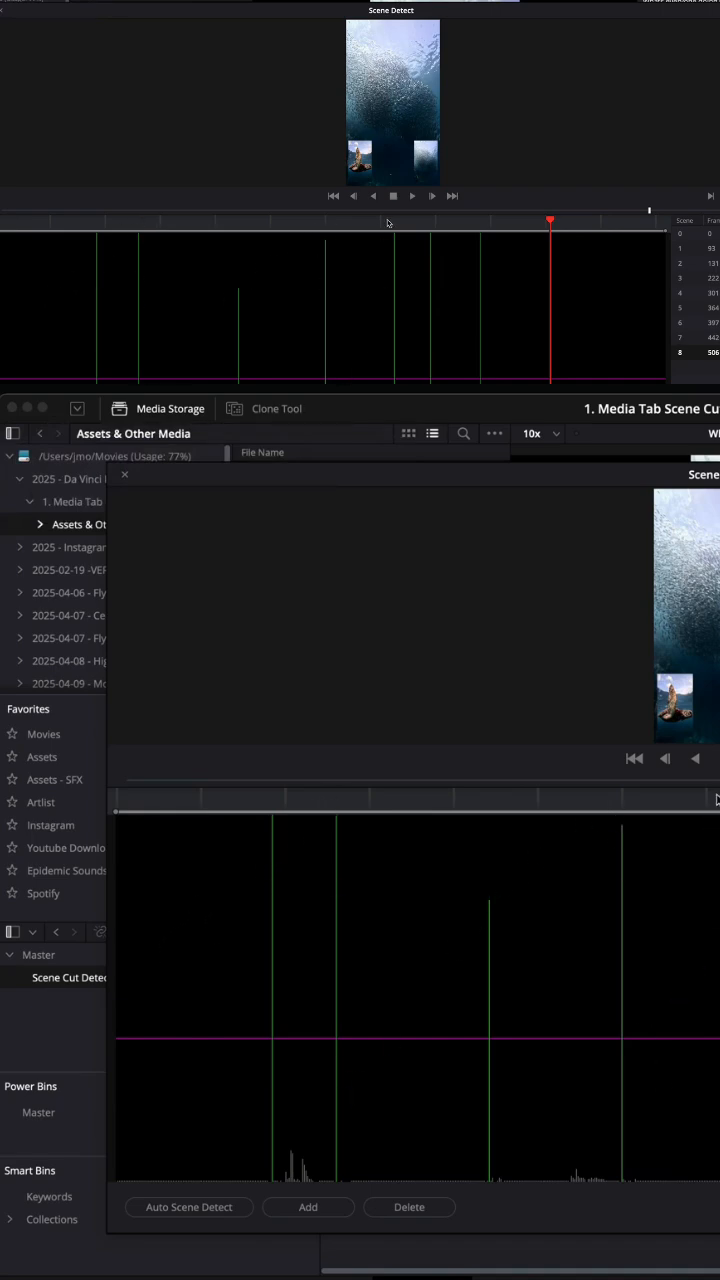
mouse_move(276, 887)
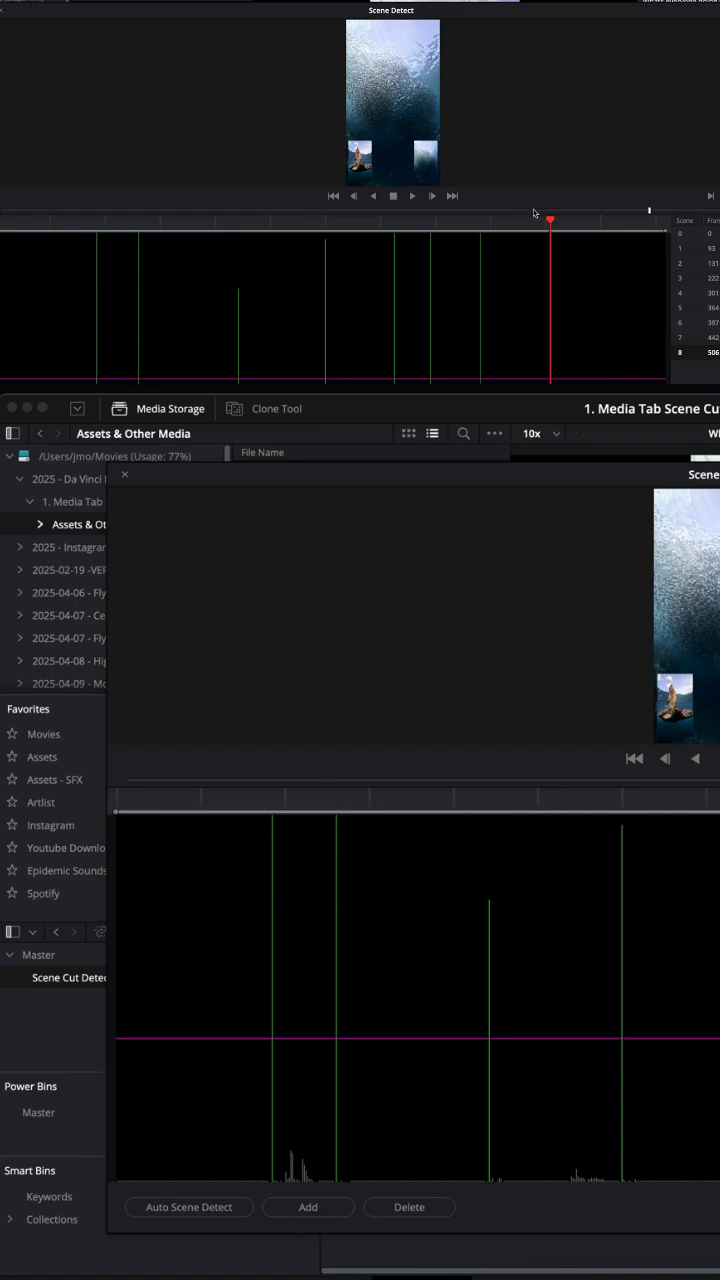
- Jump the playhead to the first green cut marker, previewing the swimmers at sea
left_click(270, 812)
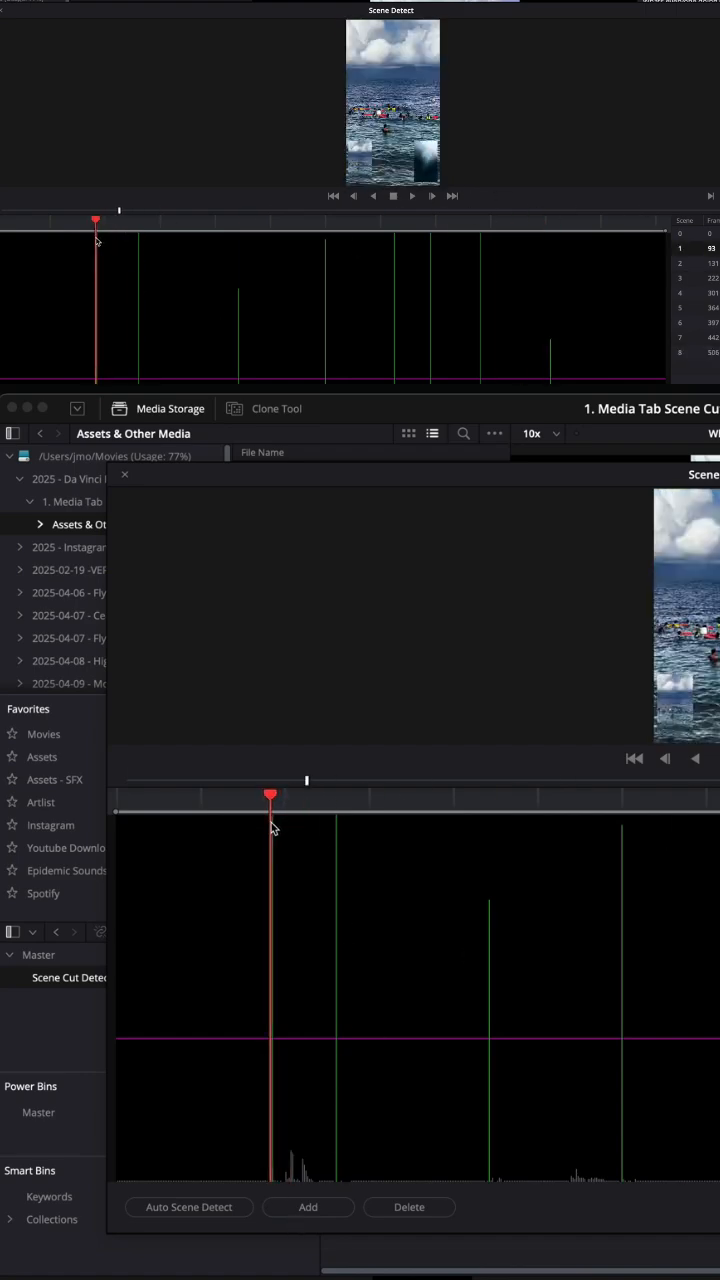